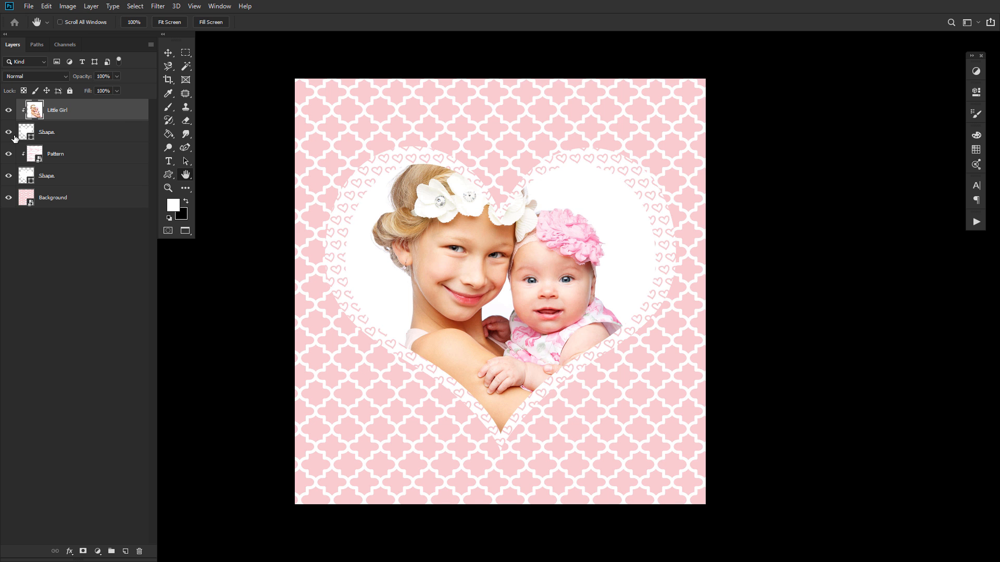
Add a new layer clipped above the Little Girl photo for painting dark edges
left_click(8, 110)
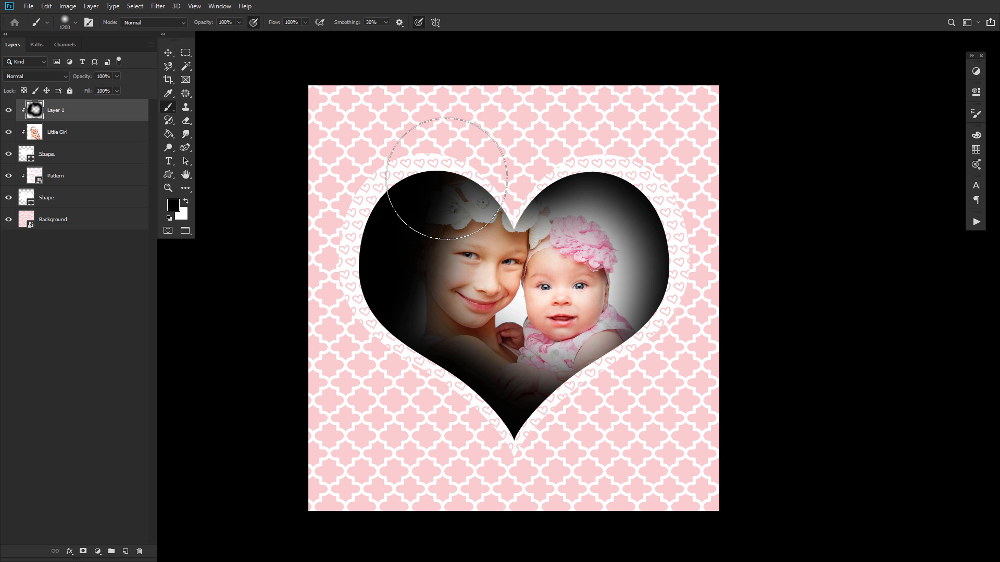
Delete the black-painted layer and group the artwork layers into Group 1
left_click(139, 551)
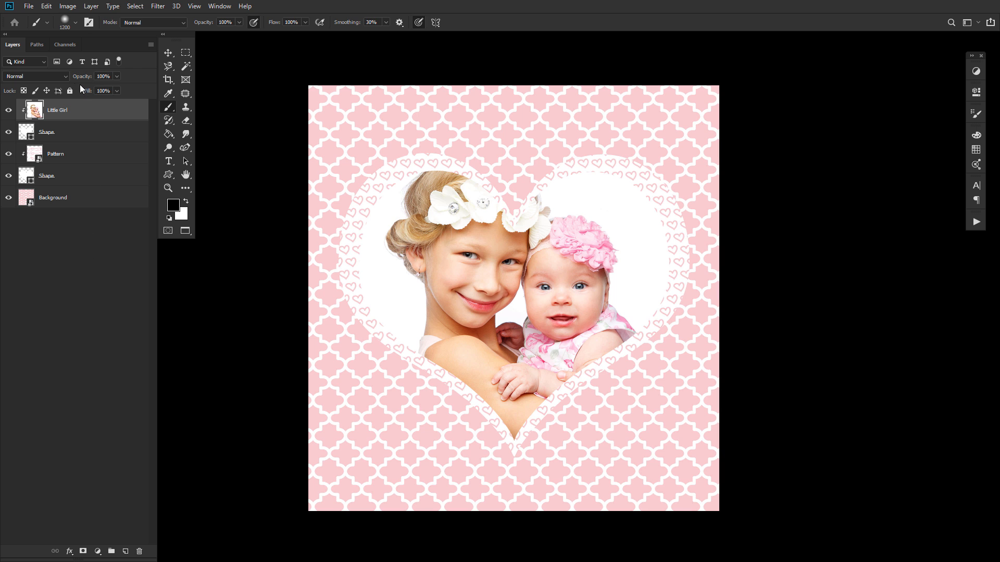
left_click(103, 76)
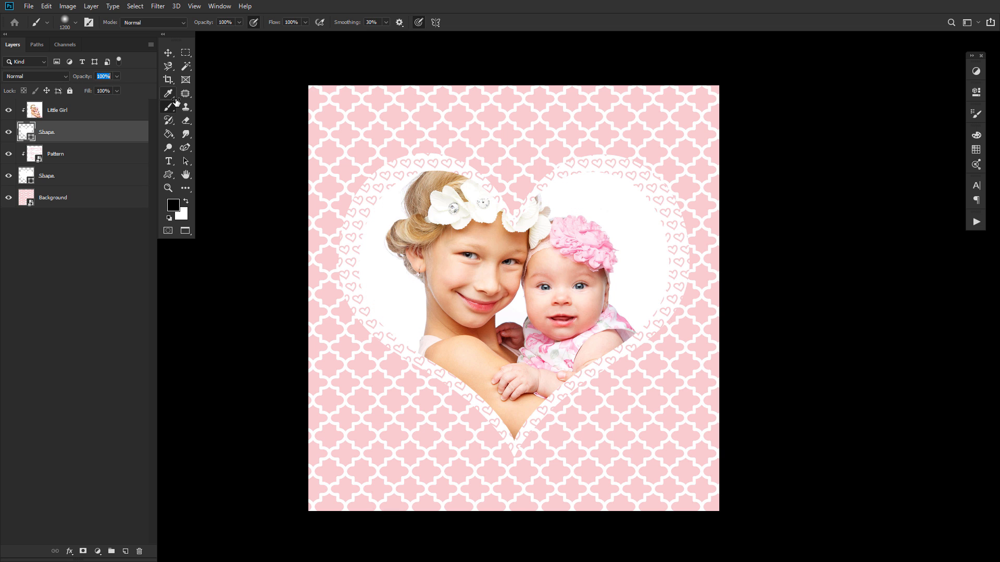
left_click(57, 110)
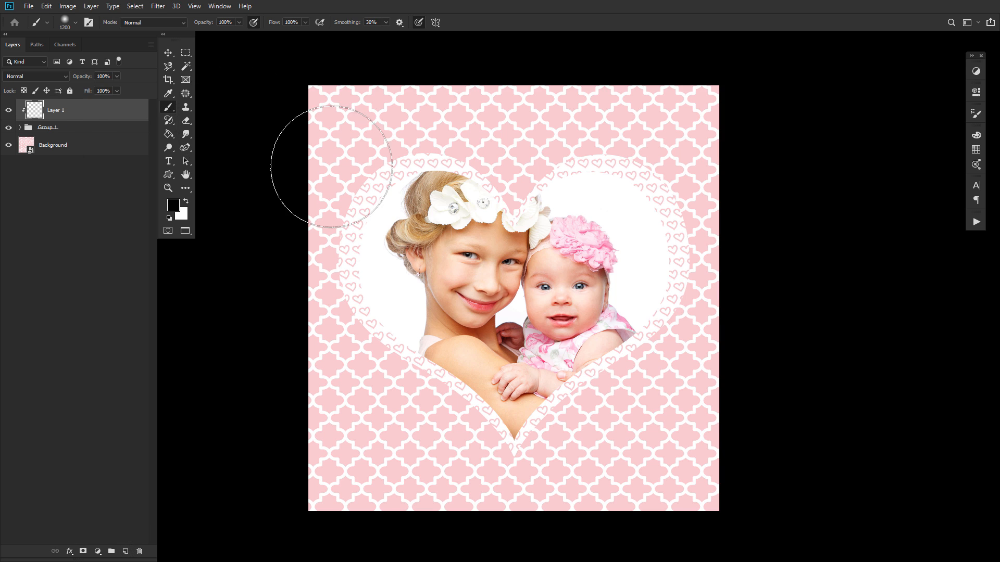
Paint black across the heart to test clipping to the group, then delete that layer
left_click_drag(331, 164, 614, 127)
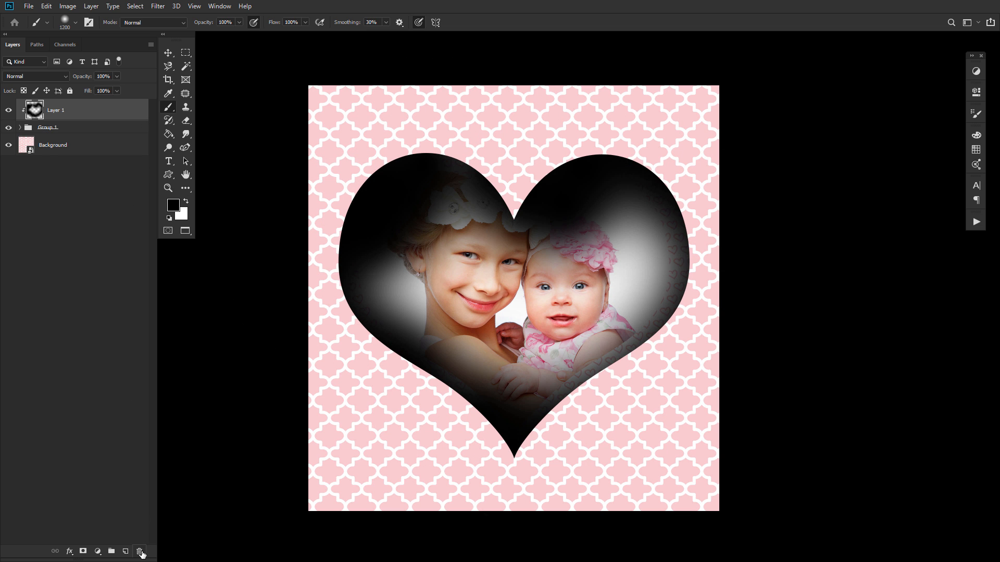
left_click(139, 552)
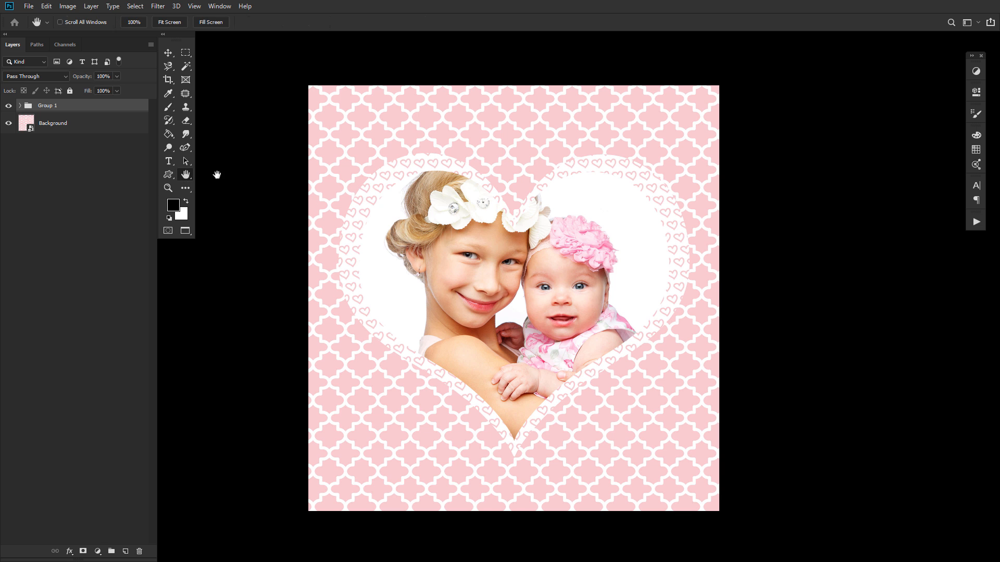